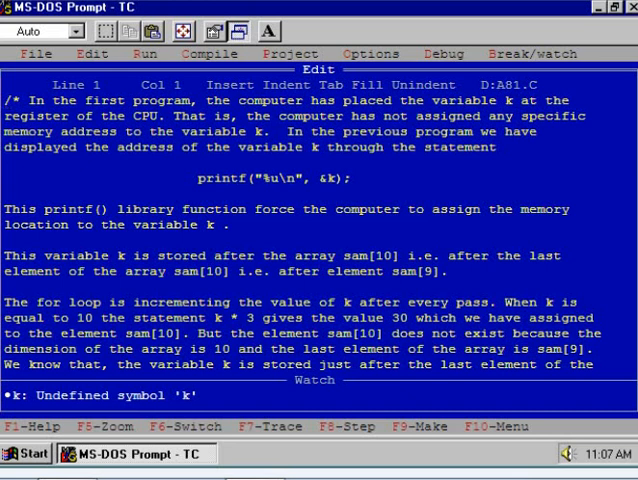
pyautogui.moveTo(448, 169)
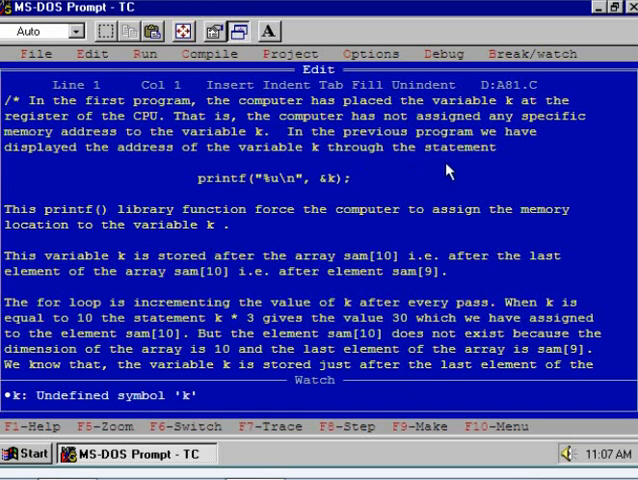
pyautogui.moveTo(280, 205)
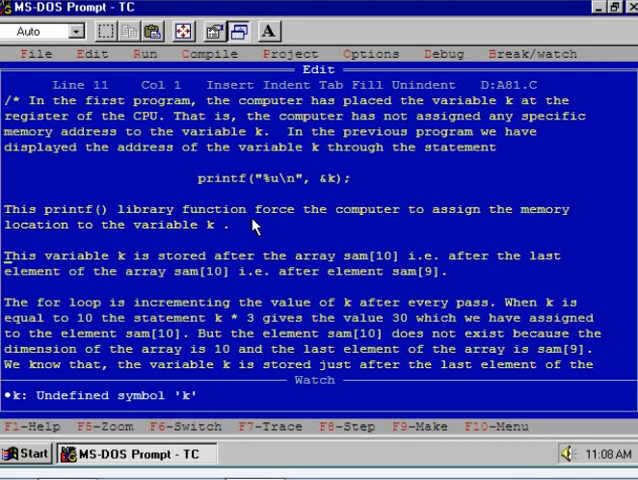
pyautogui.scroll(-3)
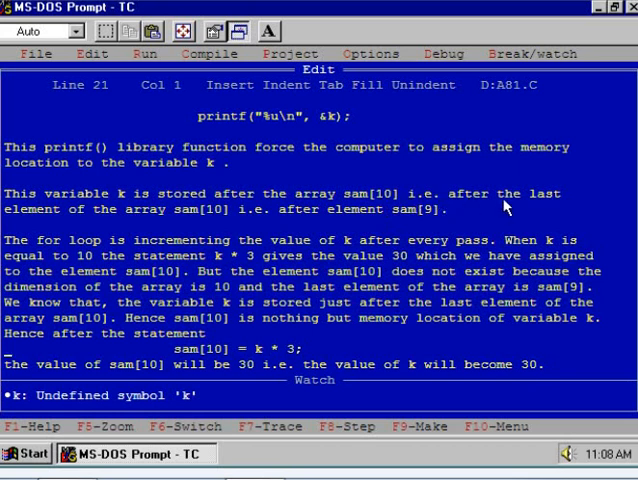
pyautogui.moveTo(205, 231)
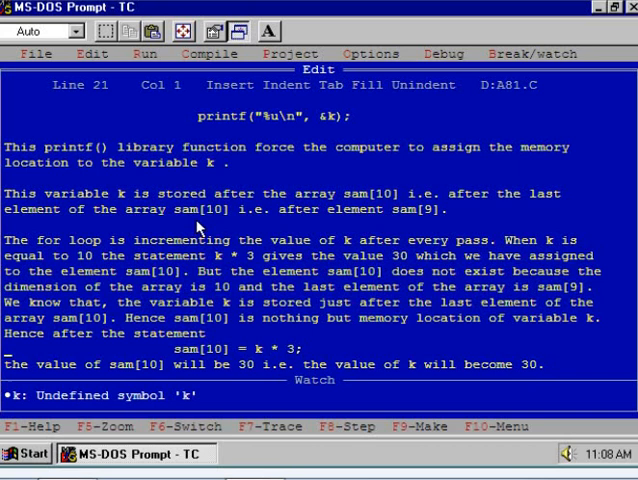
pyautogui.moveTo(301, 226)
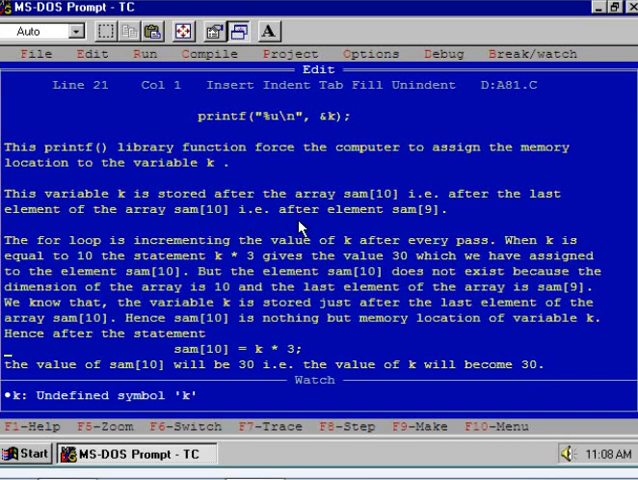
pyautogui.moveTo(398, 226)
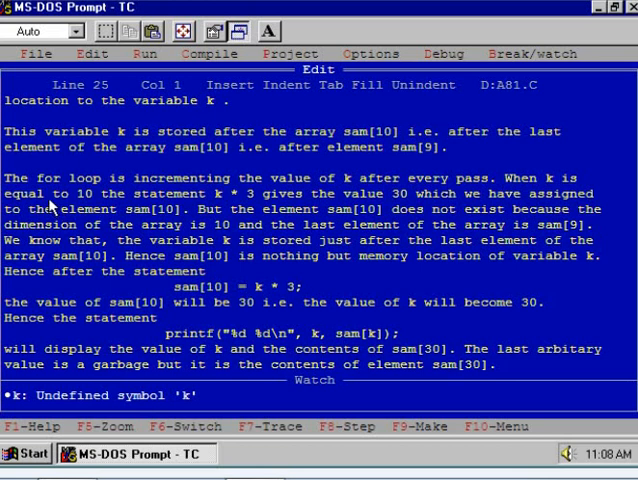
pyautogui.moveTo(62, 200)
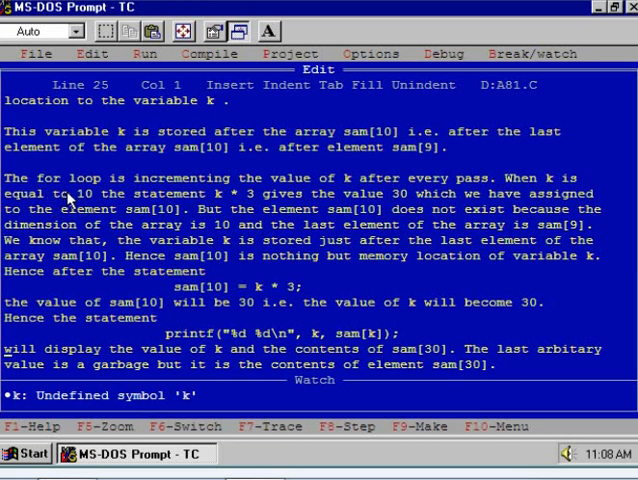
pyautogui.moveTo(265, 200)
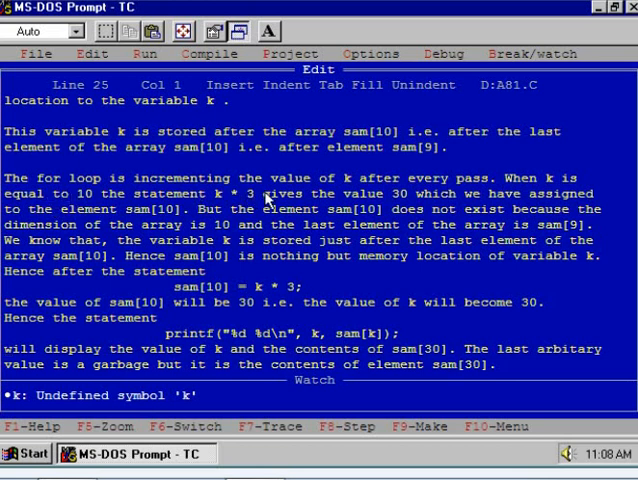
pyautogui.moveTo(535, 193)
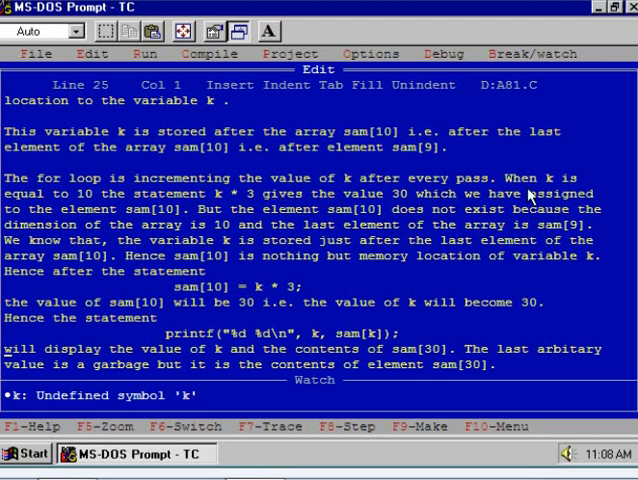
pyautogui.moveTo(120, 217)
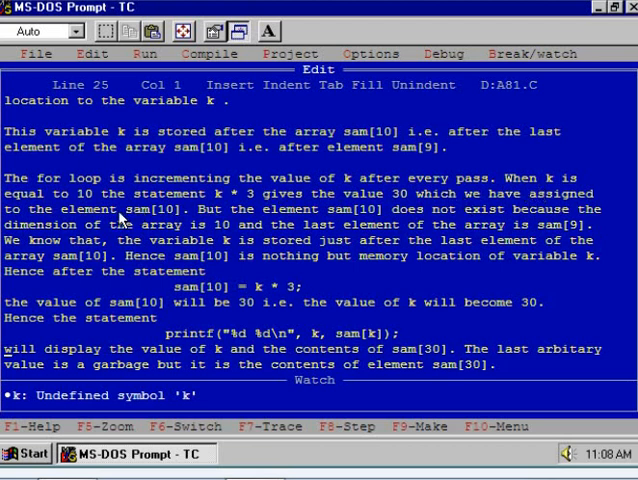
pyautogui.moveTo(117, 213)
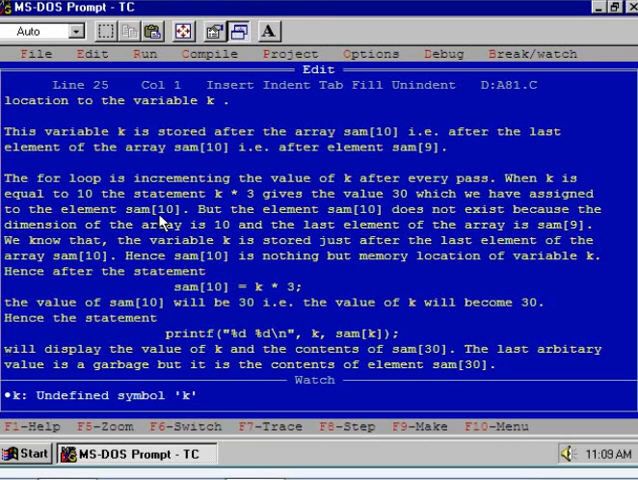
pyautogui.moveTo(207, 224)
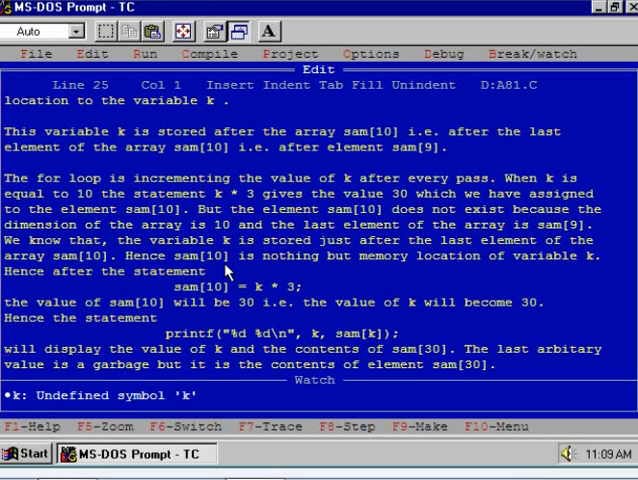
pyautogui.moveTo(207, 296)
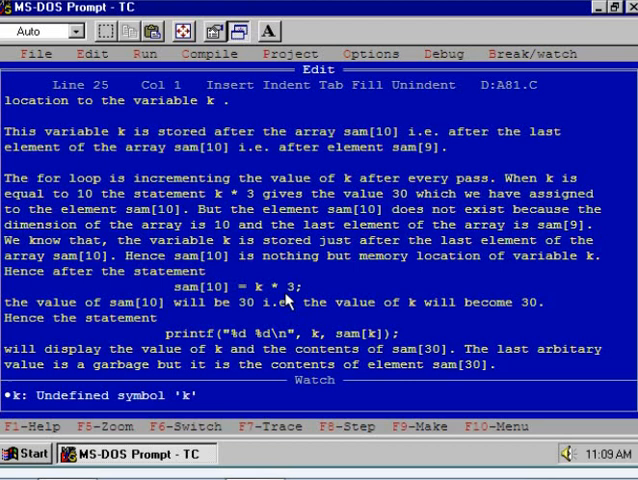
pyautogui.moveTo(170, 320)
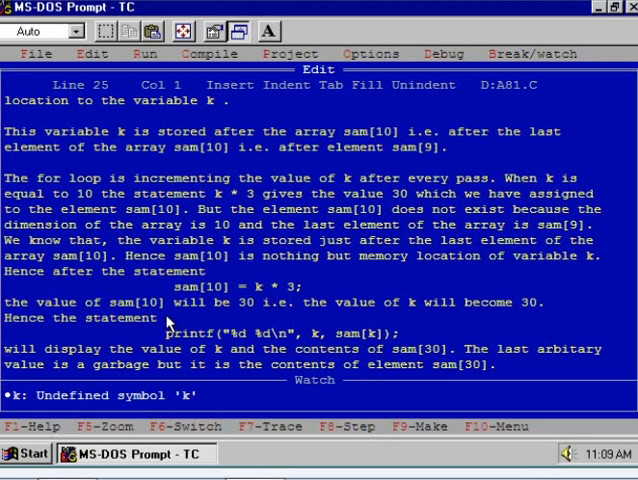
pyautogui.moveTo(250, 320)
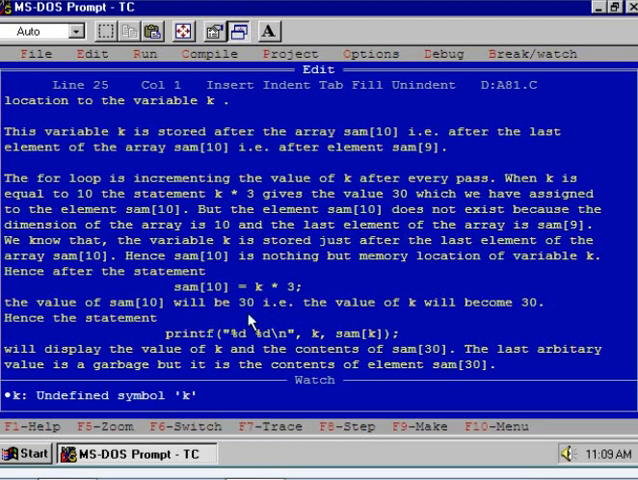
pyautogui.moveTo(340, 318)
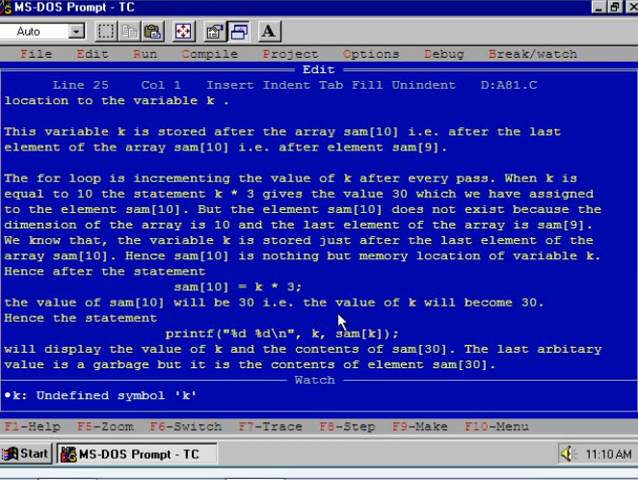
pyautogui.moveTo(345, 325)
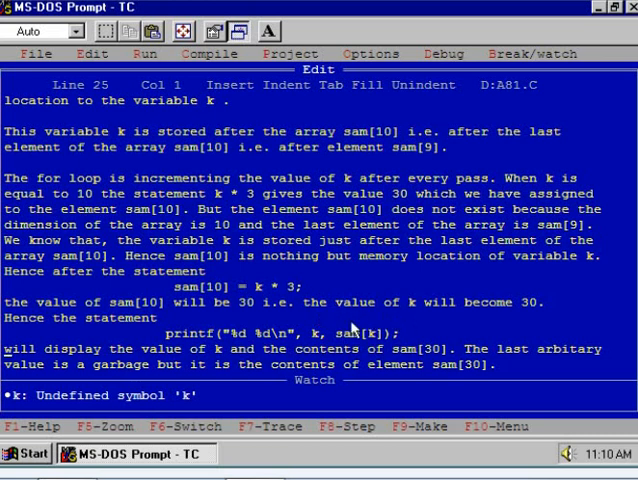
pyautogui.moveTo(185, 343)
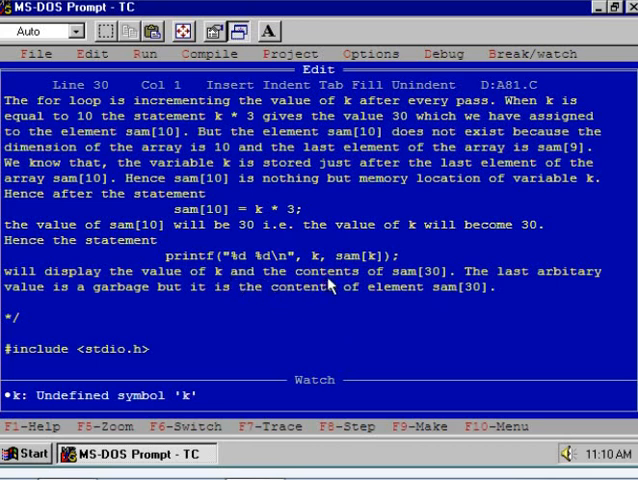
pyautogui.moveTo(425, 285)
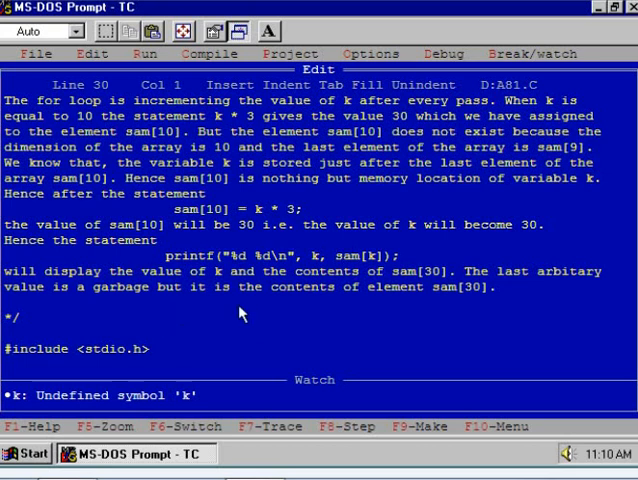
pyautogui.moveTo(337, 309)
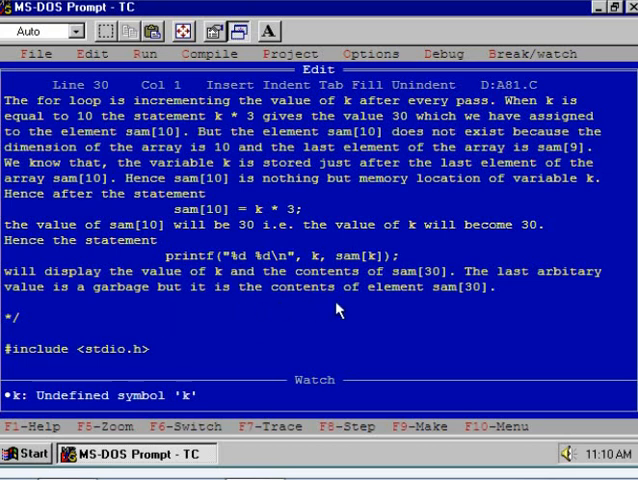
pyautogui.moveTo(448, 308)
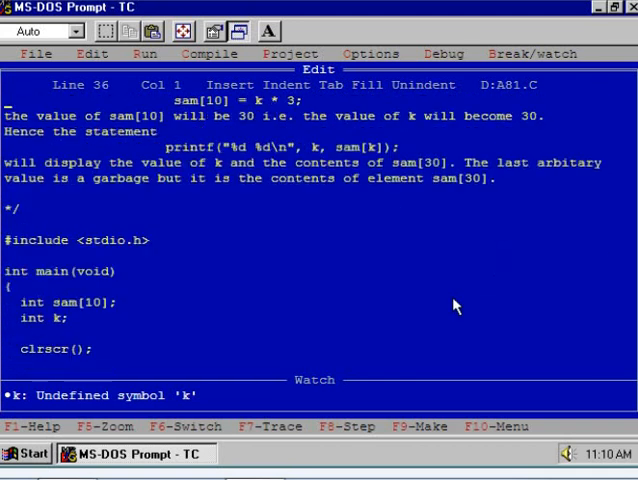
pyautogui.scroll(-3)
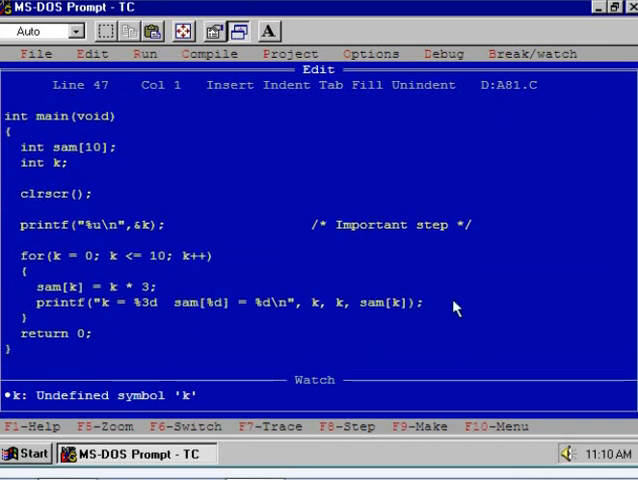
pyautogui.moveTo(249, 342)
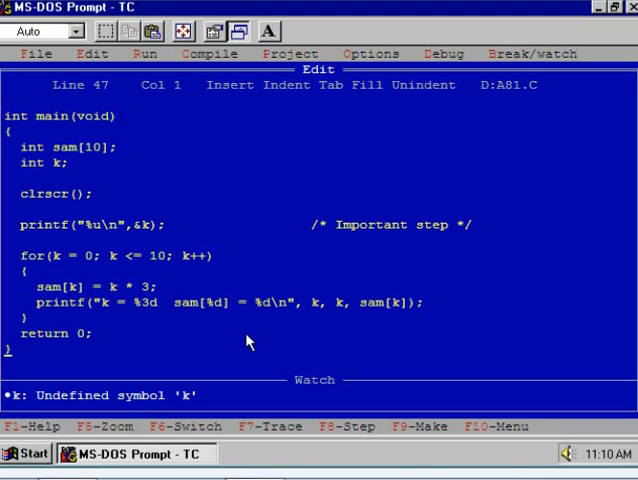
pyautogui.moveTo(192, 328)
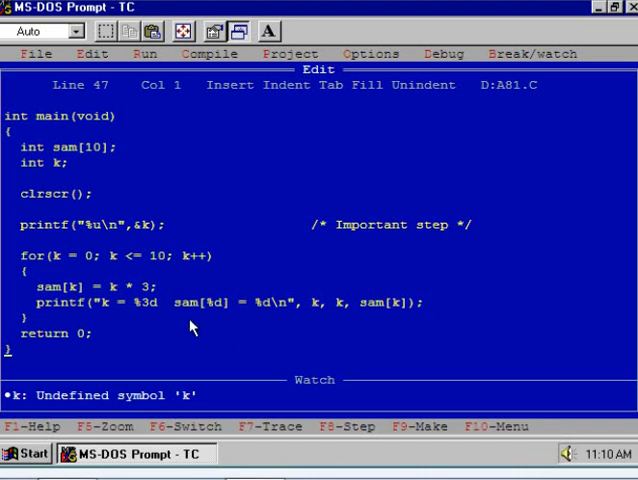
pyautogui.moveTo(228, 315)
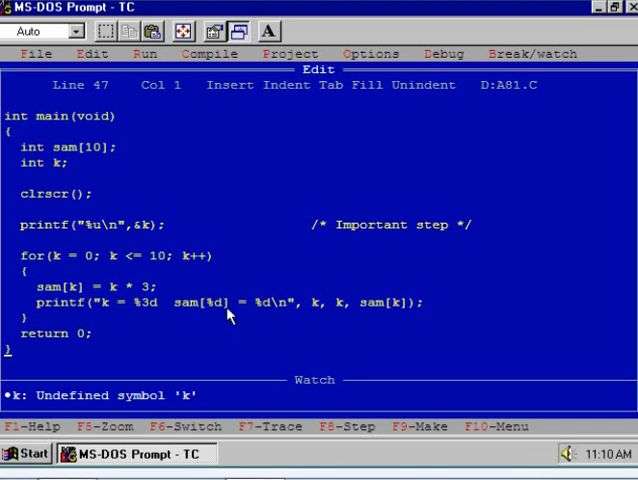
pyautogui.moveTo(167, 302)
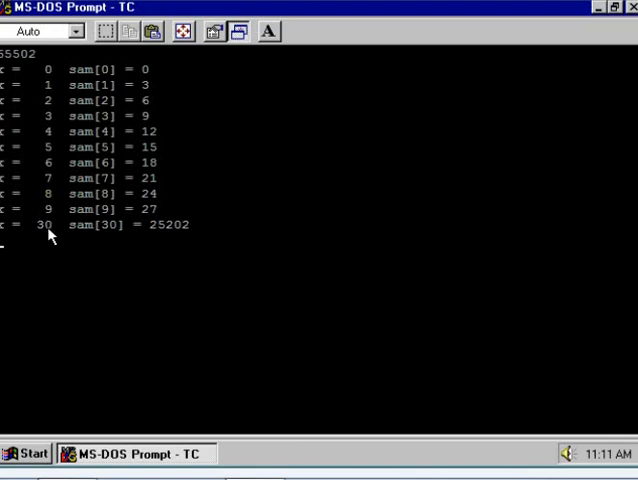
pyautogui.moveTo(90, 245)
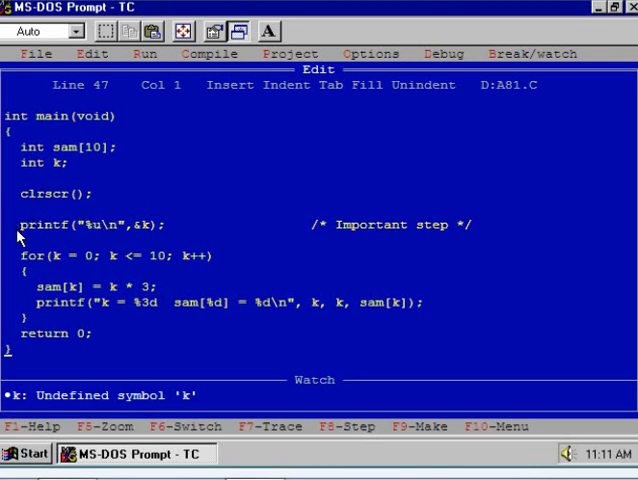
pyautogui.moveTo(143, 248)
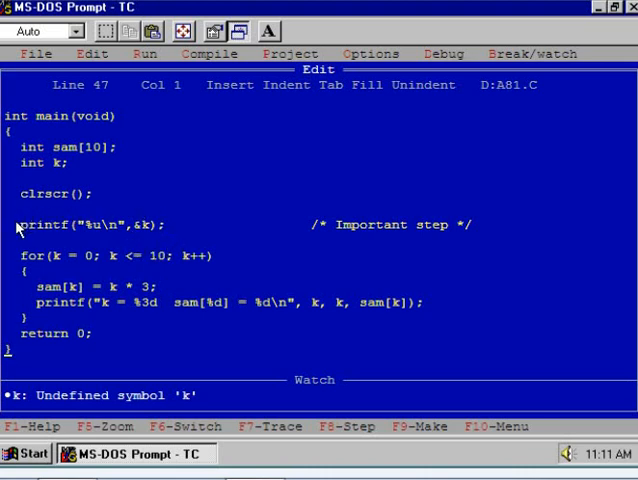
pyautogui.moveTo(58, 248)
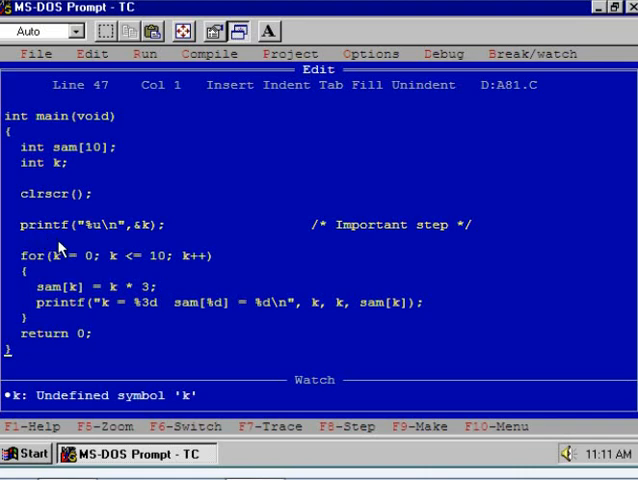